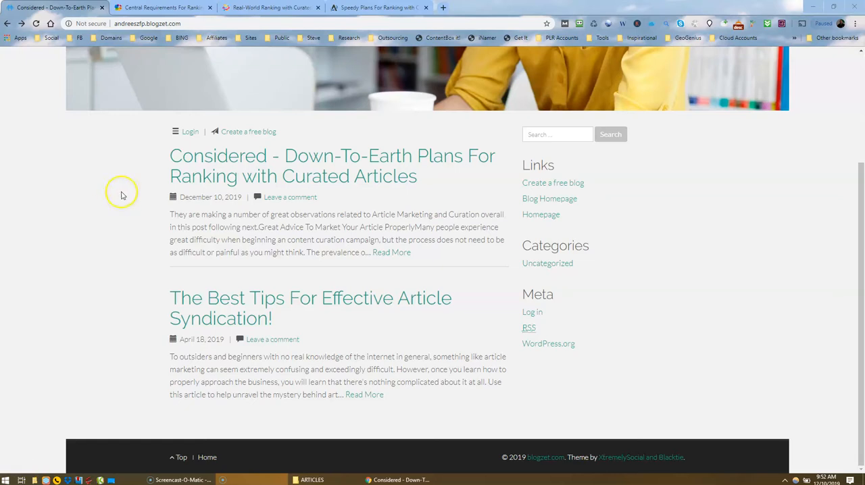
pyautogui.moveTo(196, 169)
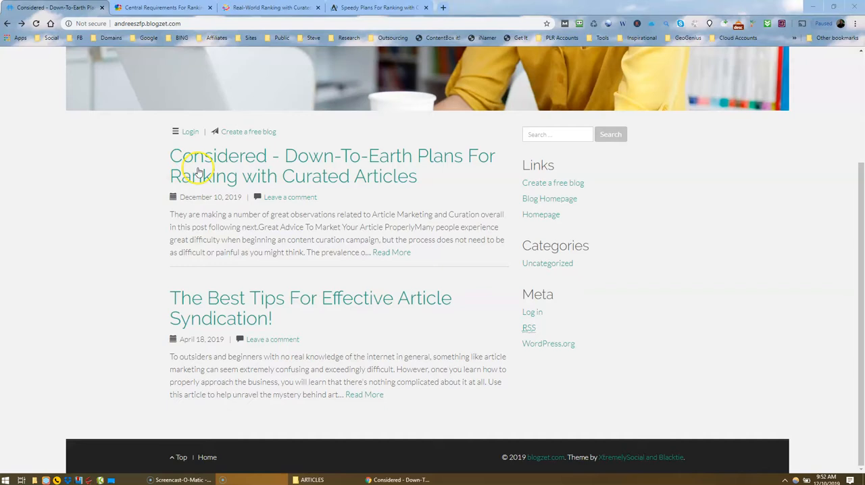
# Read the Down-To-Earth Plans post through to its video and closing paragraph, then move to the Central Requirements post
pyautogui.click(219, 155)
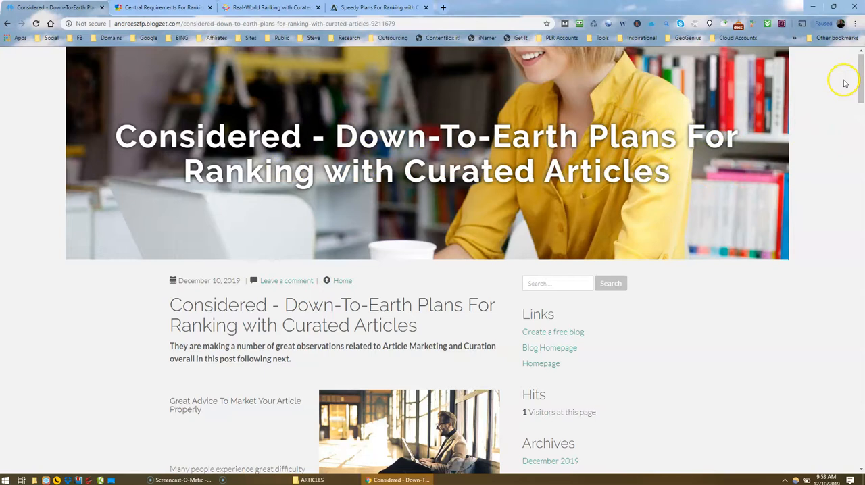
pyautogui.scroll(-3)
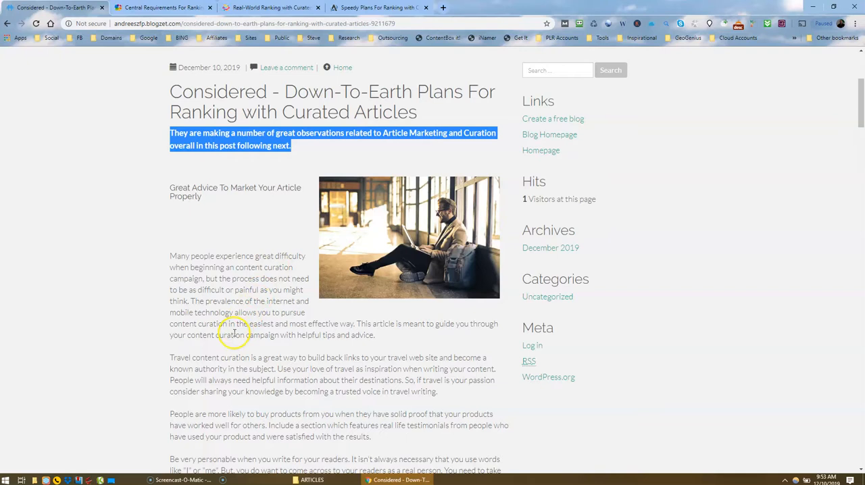
pyautogui.scroll(-3)
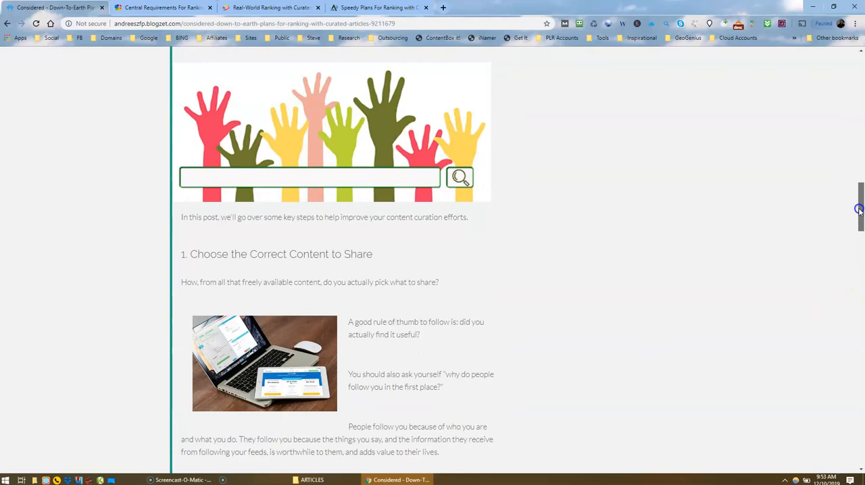
pyautogui.scroll(-3)
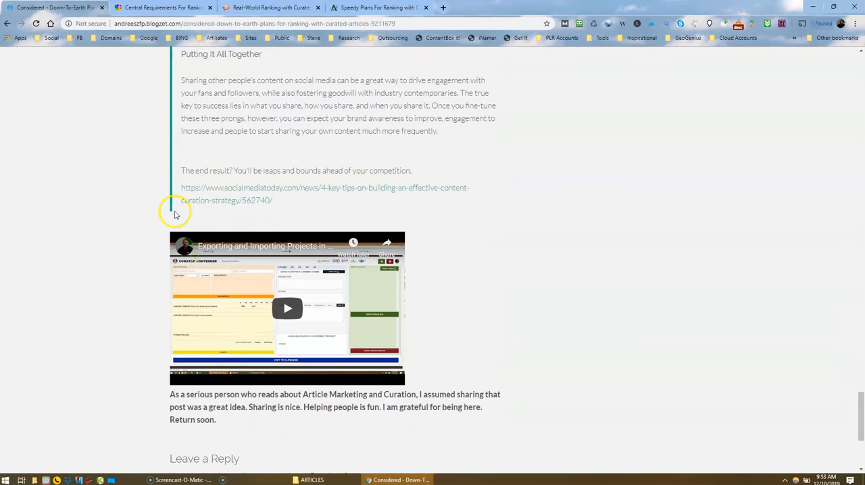
pyautogui.moveTo(170, 394); pyautogui.dragTo(216, 419)
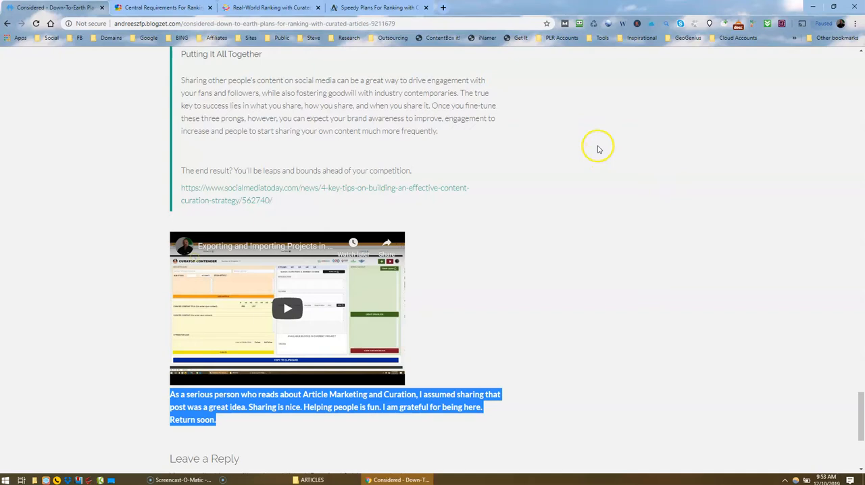
pyautogui.click(162, 8)
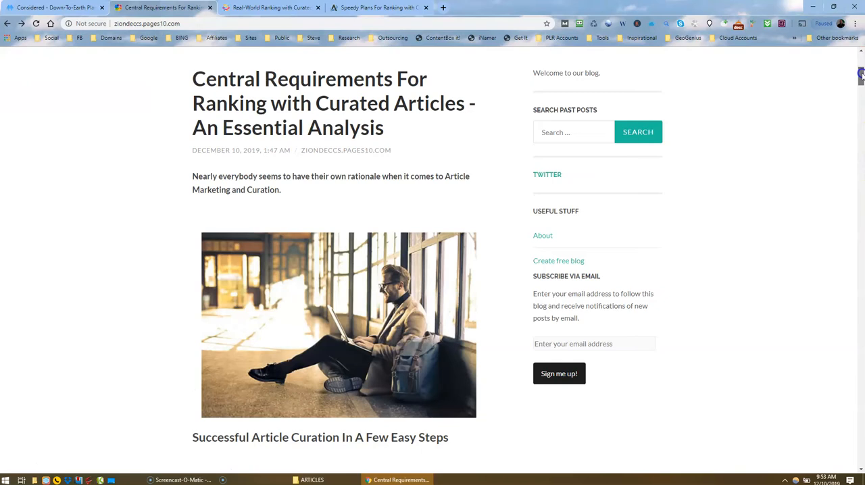
# Scroll through the Central Requirements curation tips and move to the Real-World Ranking post
pyautogui.scroll(-3)
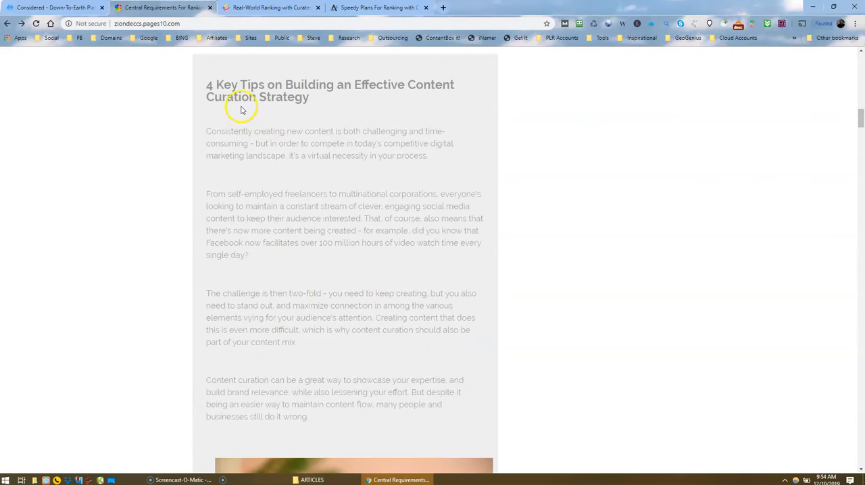
pyautogui.scroll(-3)
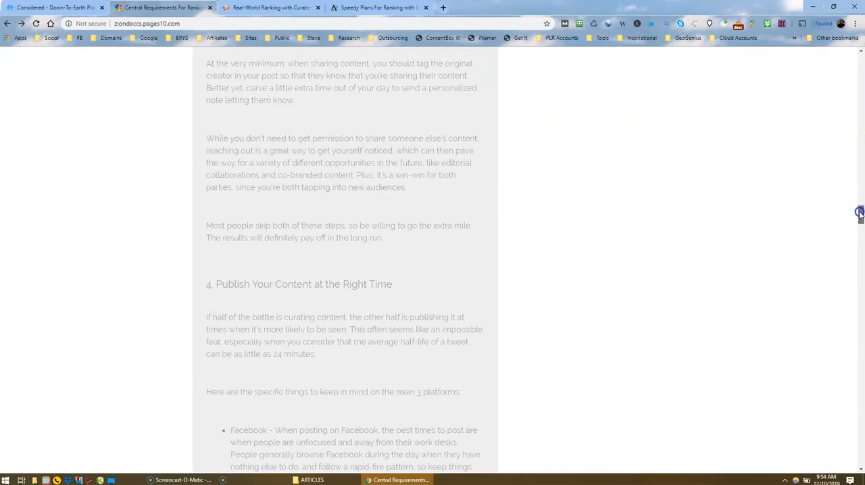
pyautogui.click(270, 8)
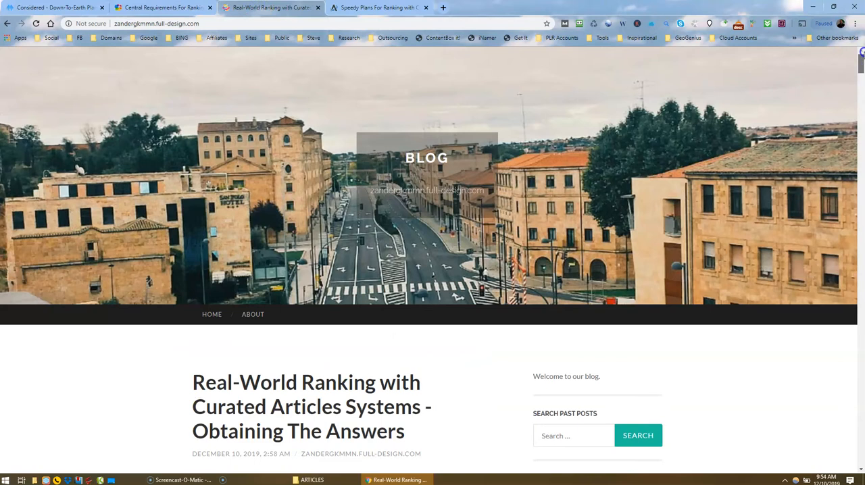
pyautogui.scroll(-3)
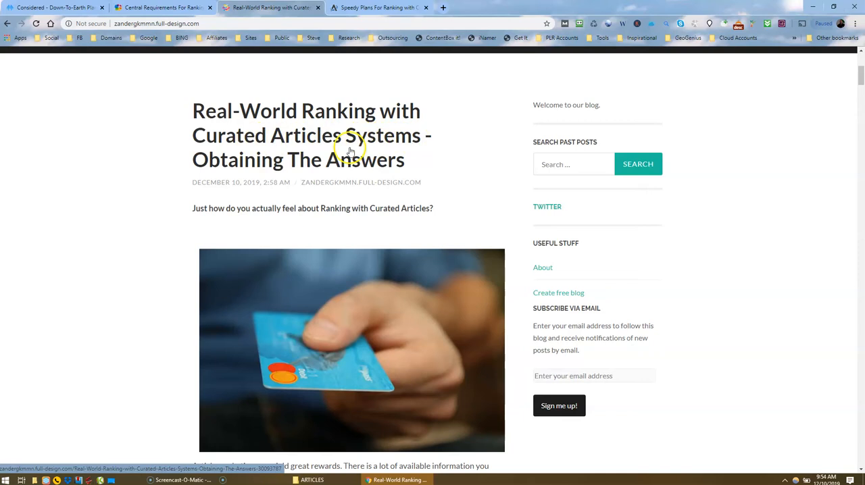
pyautogui.scroll(-3)
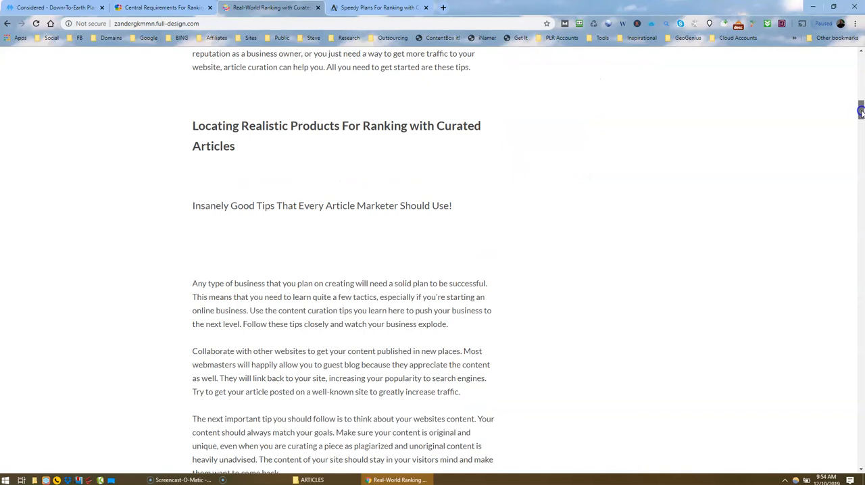
pyautogui.scroll(-3)
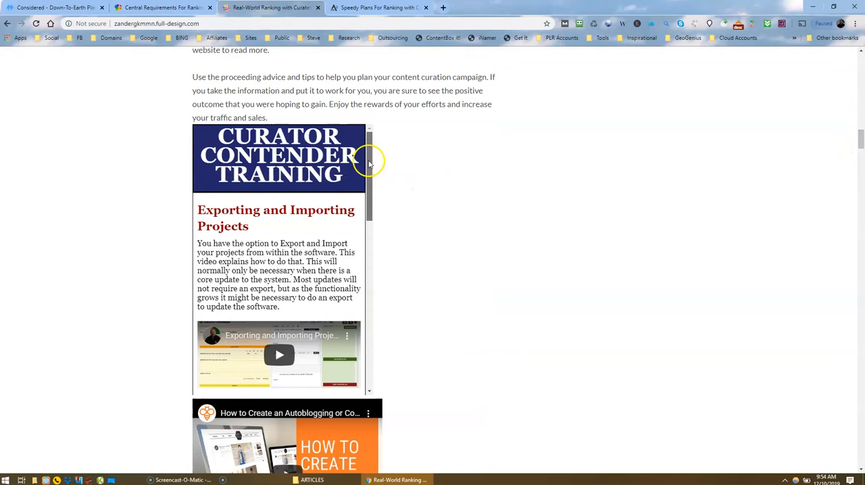
pyautogui.scroll(-3)
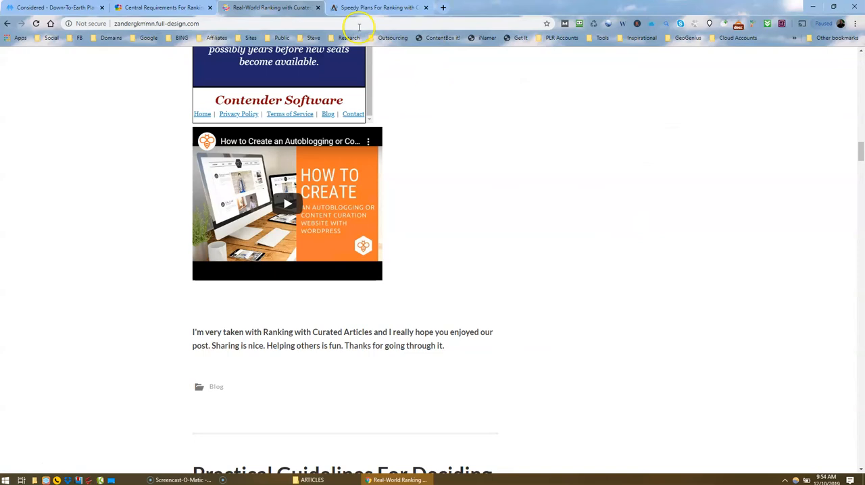
# Show the Speedy Plans post on ampblogs, scrolling past its embedded Contender Software page and curation video
pyautogui.click(378, 8)
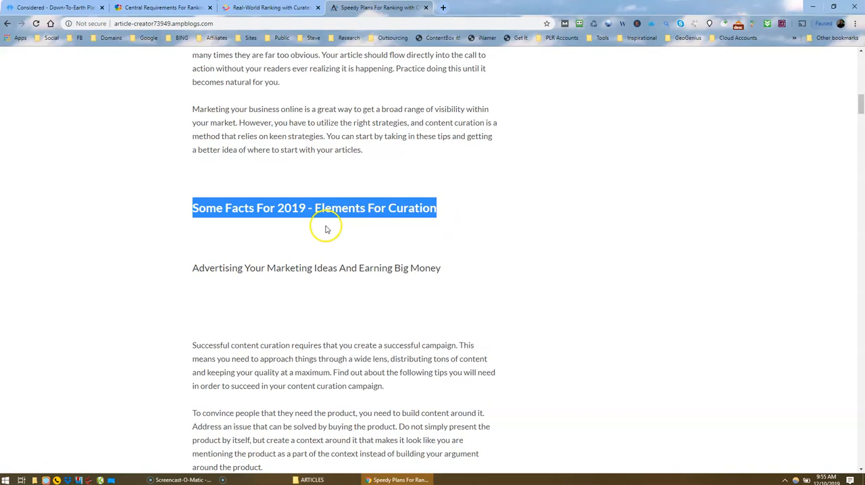
pyautogui.scroll(-3)
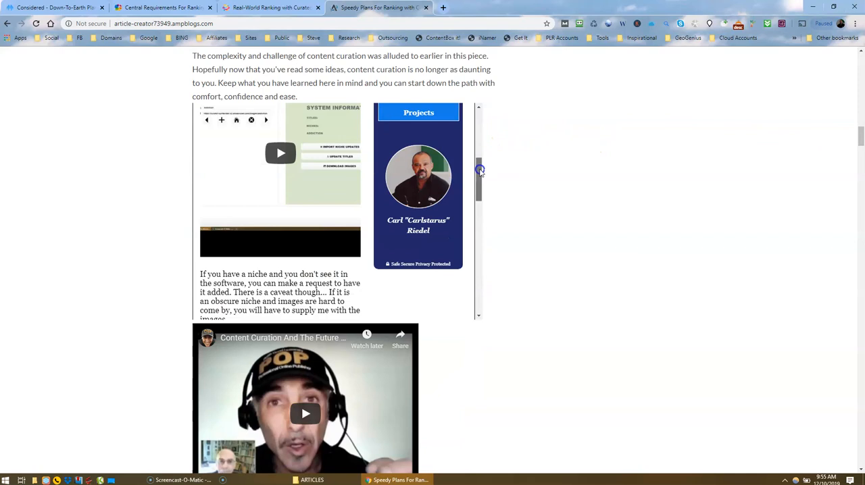
pyautogui.scroll(-3)
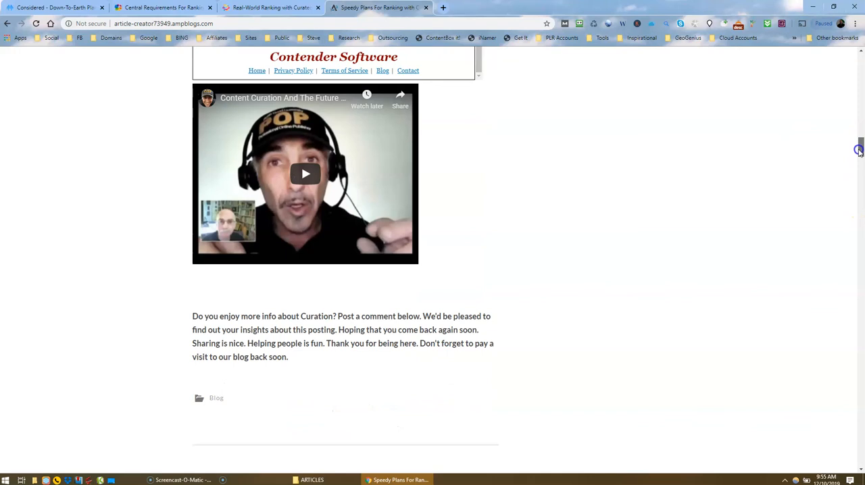